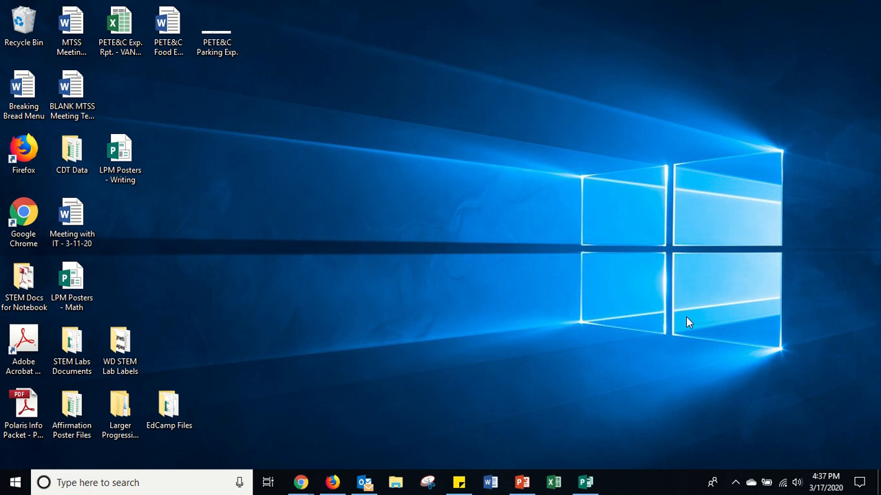
mouse_move(647, 311)
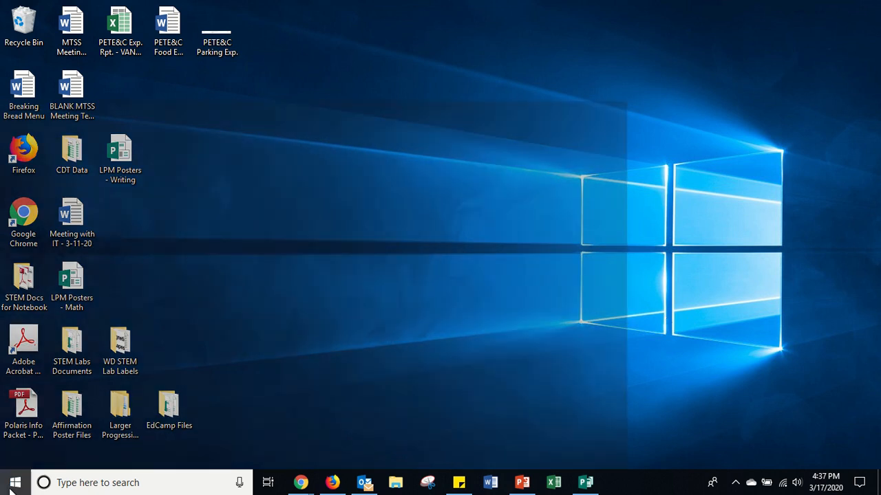
Step: Open the Start menu from the taskbar Start button
click(15, 483)
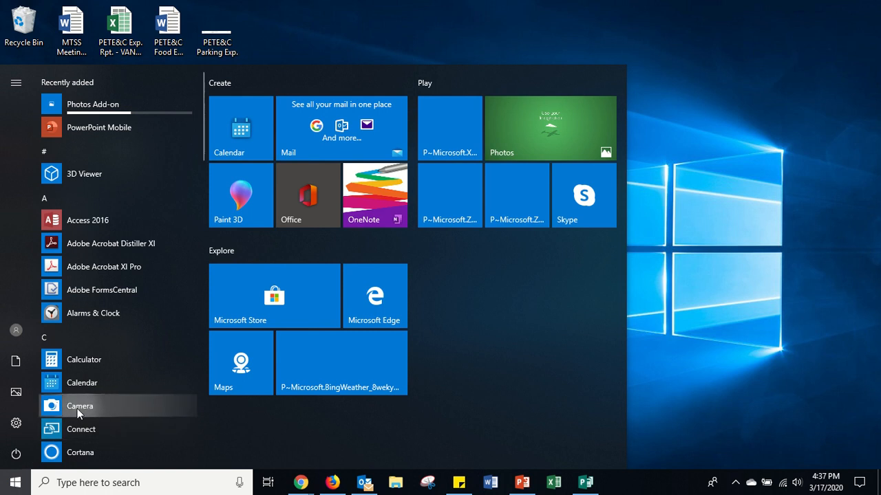
Step: Launch Windows Camera from the Start menu and switch it to video mode
click(80, 406)
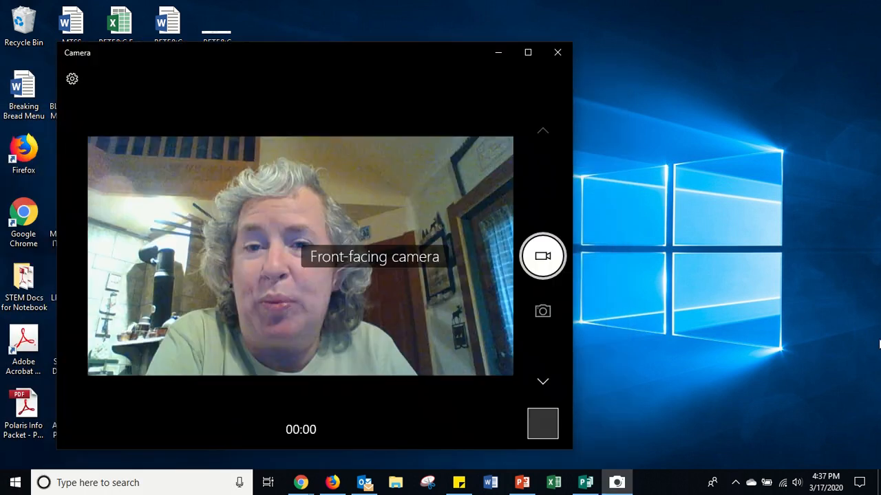
mouse_move(543, 256)
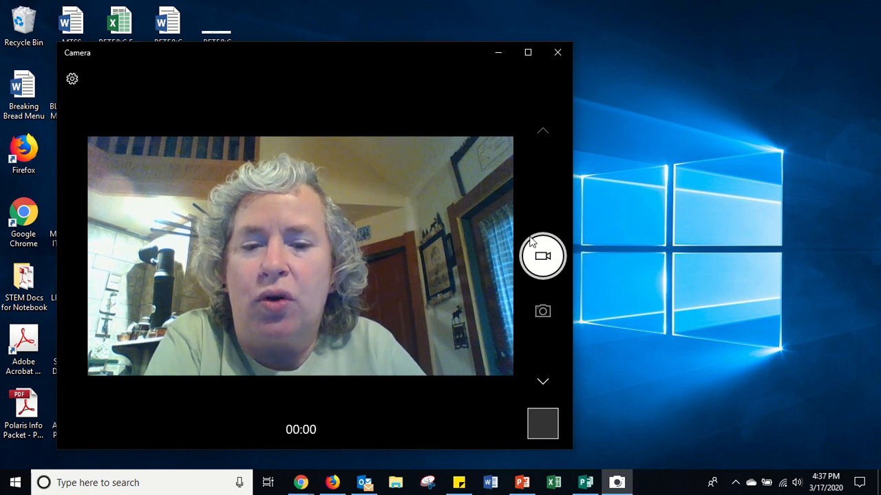
mouse_move(543, 311)
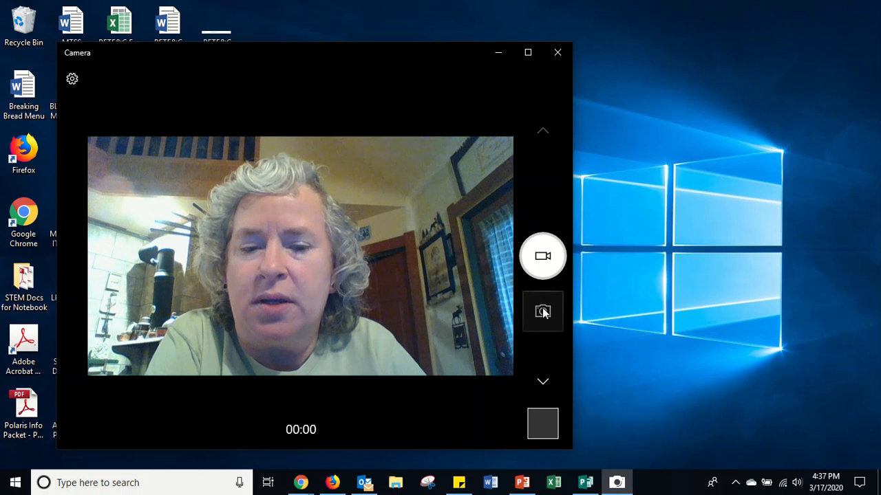
click(542, 311)
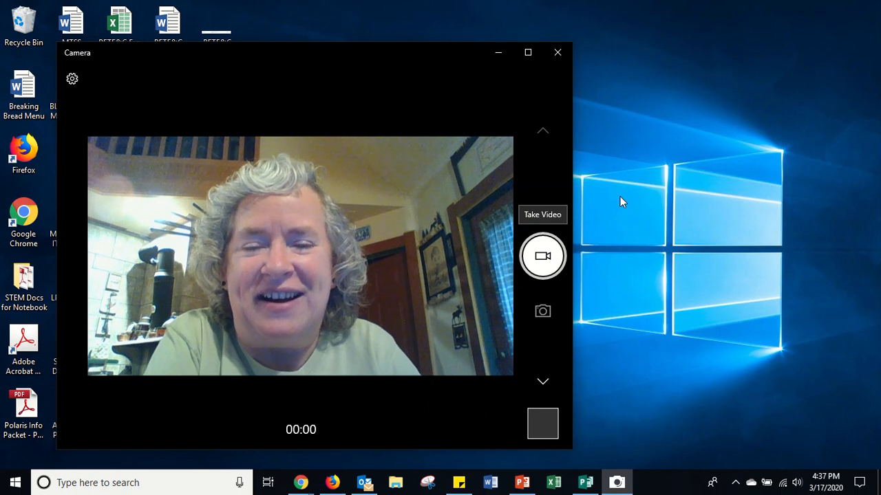
mouse_move(586, 194)
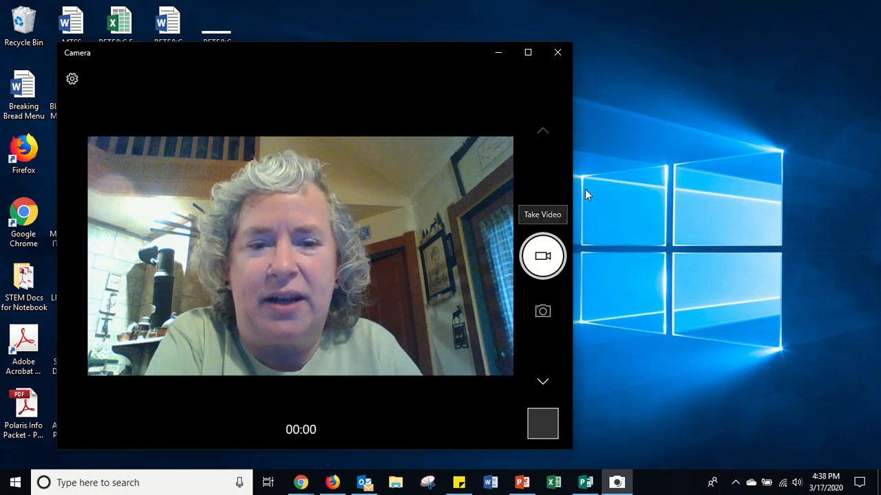
mouse_move(593, 190)
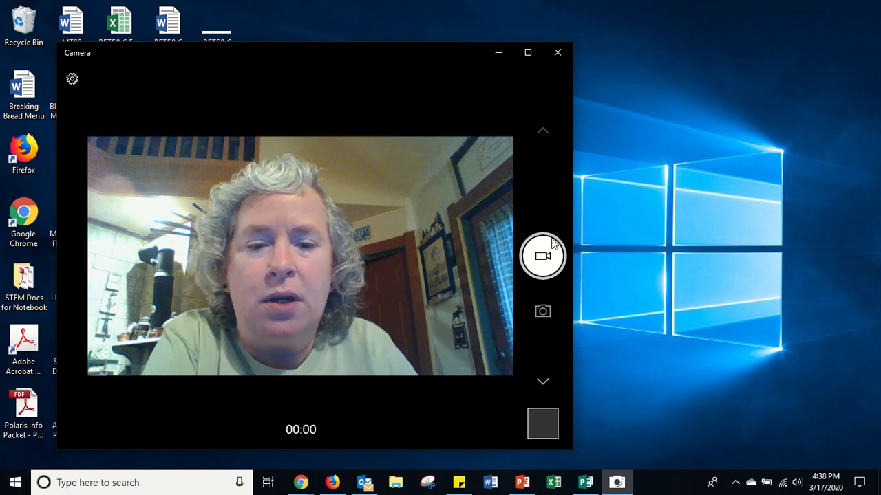
mouse_move(543, 256)
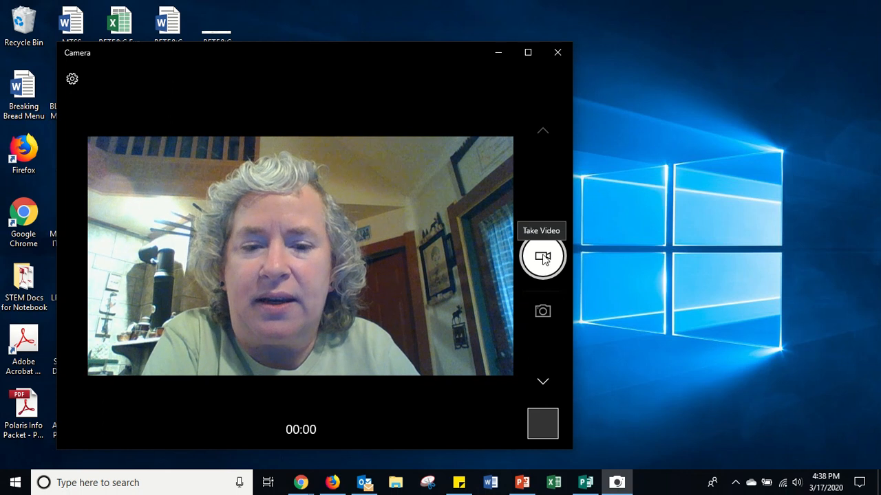
Step: Record a roughly 20-second webcam clip, then stop recording to save it
click(543, 256)
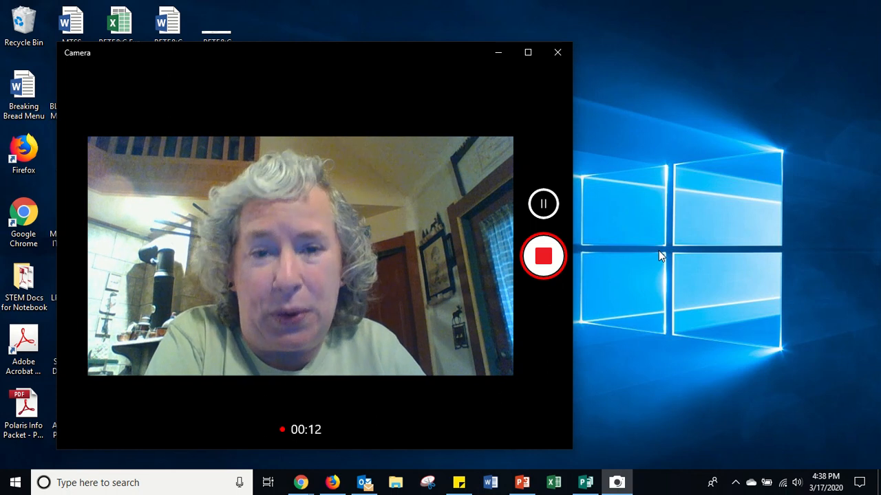
mouse_move(560, 285)
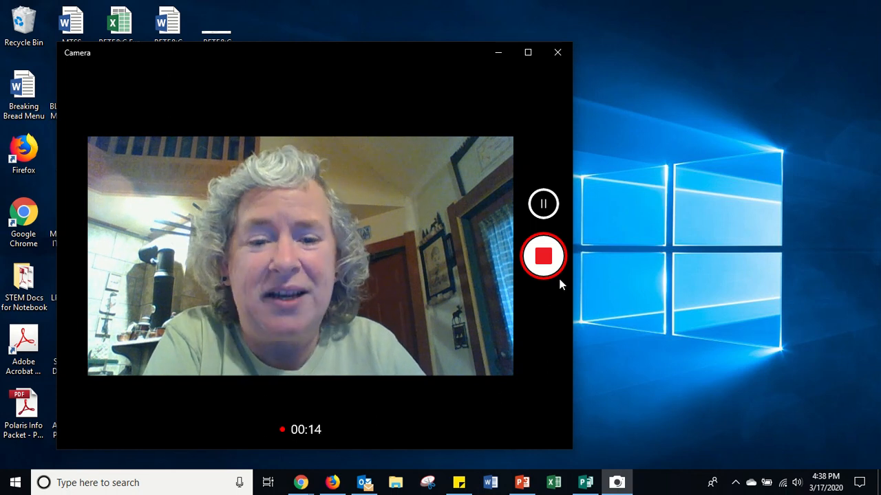
mouse_move(543, 261)
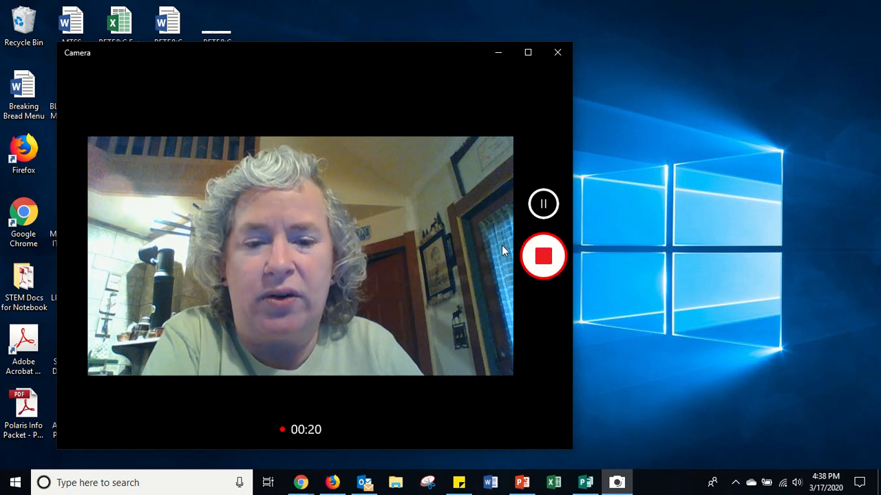
click(543, 256)
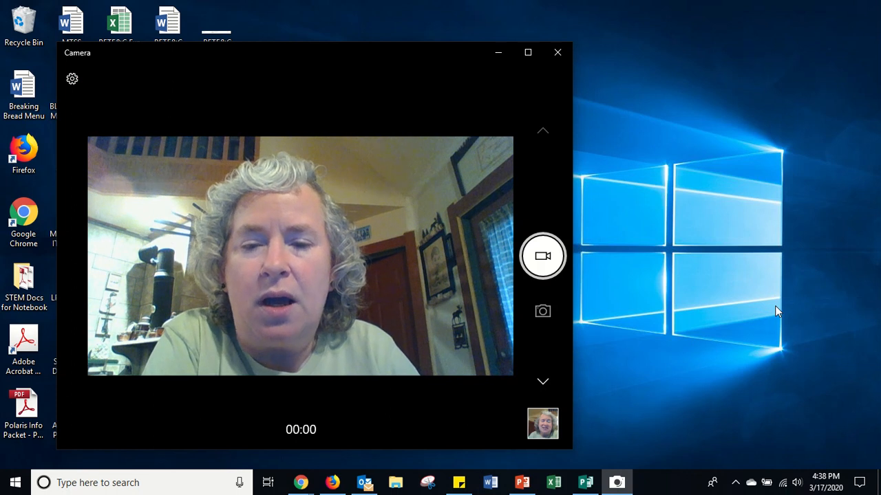
mouse_move(549, 436)
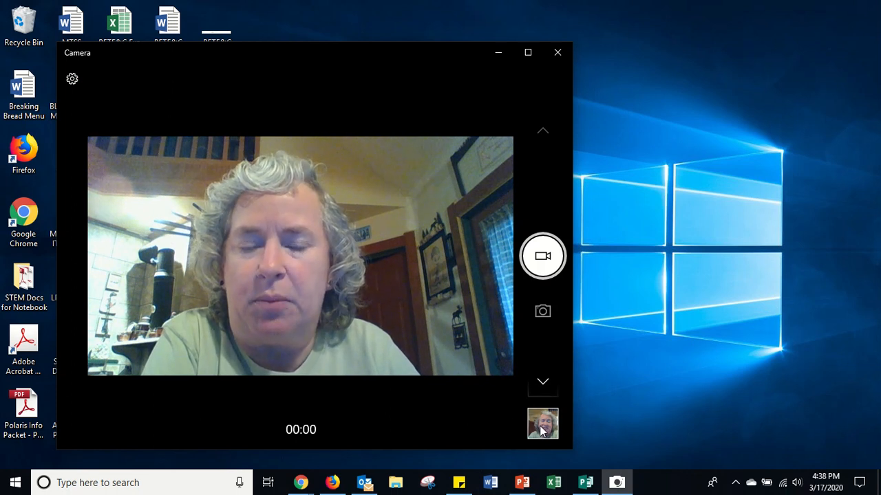
mouse_move(542, 425)
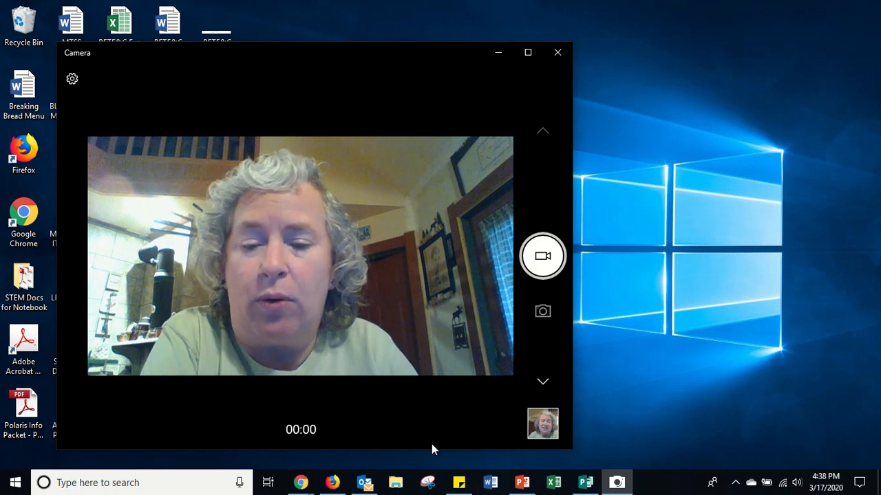
mouse_move(396, 482)
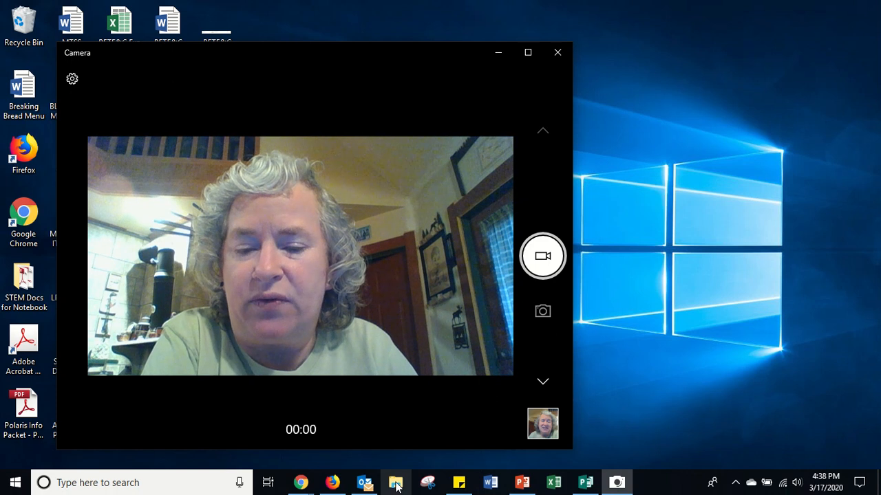
Step: Open File Explorer and go into Pictures > Camera Roll
click(395, 482)
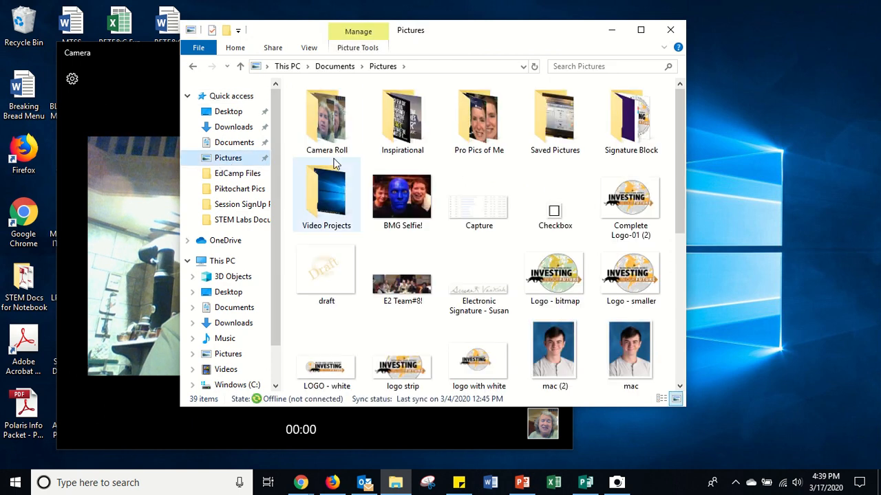
mouse_move(402, 199)
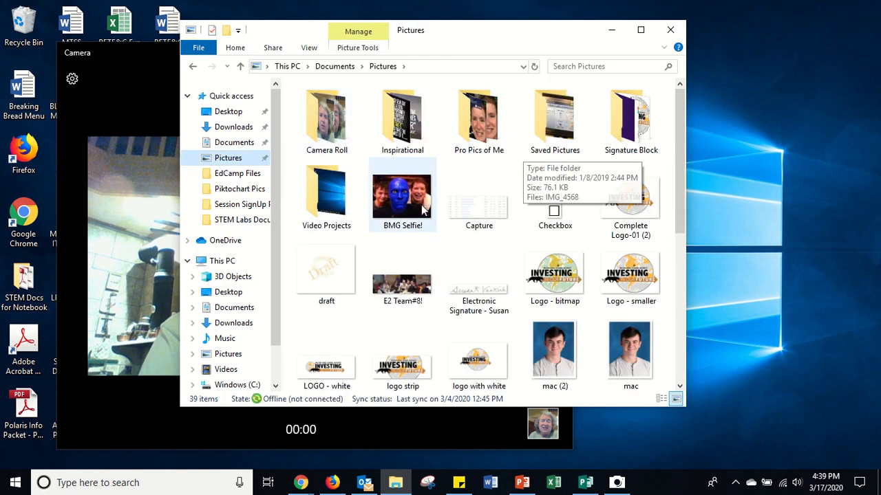
mouse_move(326, 117)
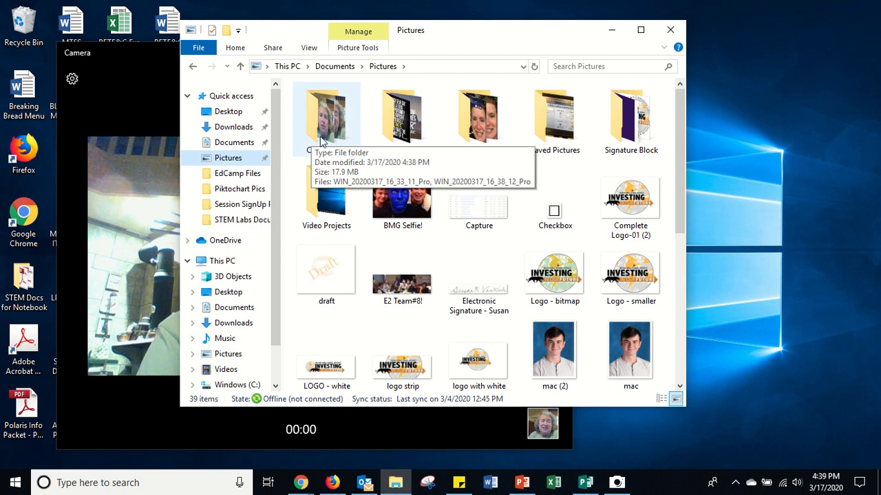
mouse_move(337, 120)
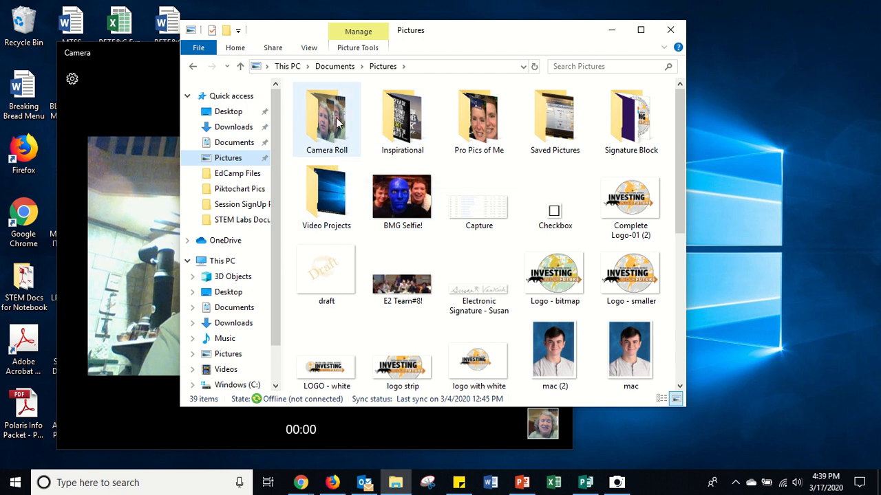
double_click(326, 117)
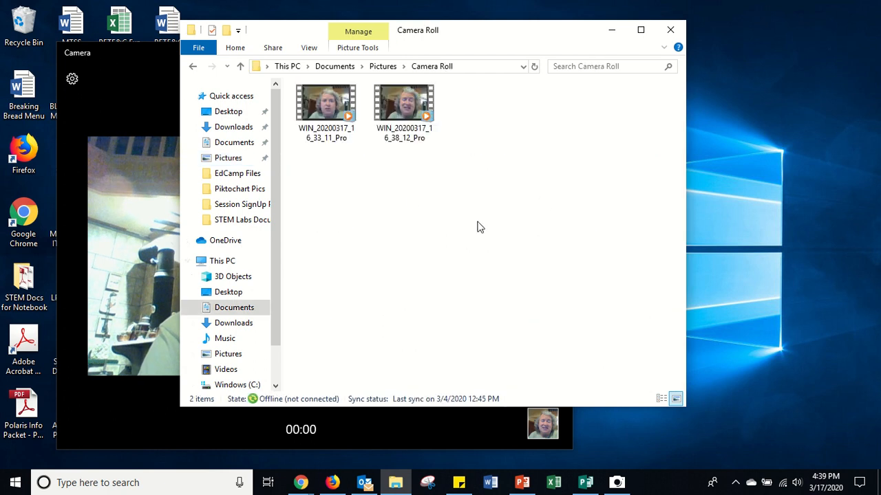
mouse_move(380, 166)
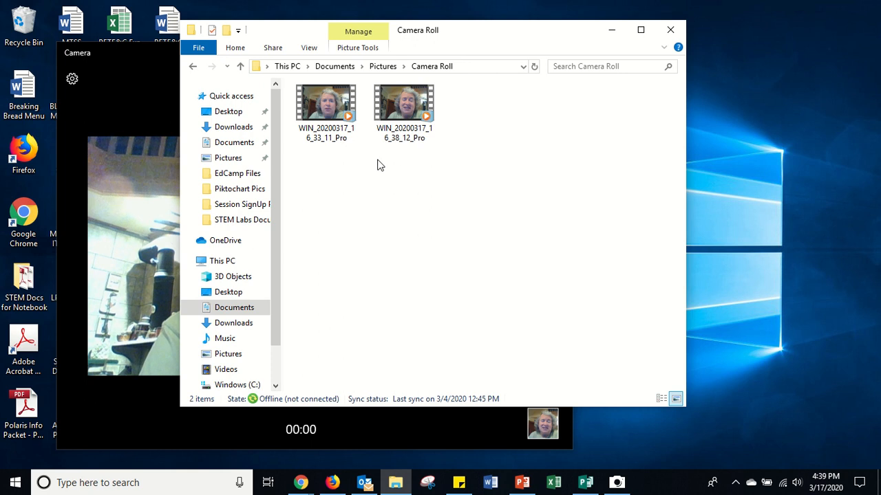
mouse_move(407, 156)
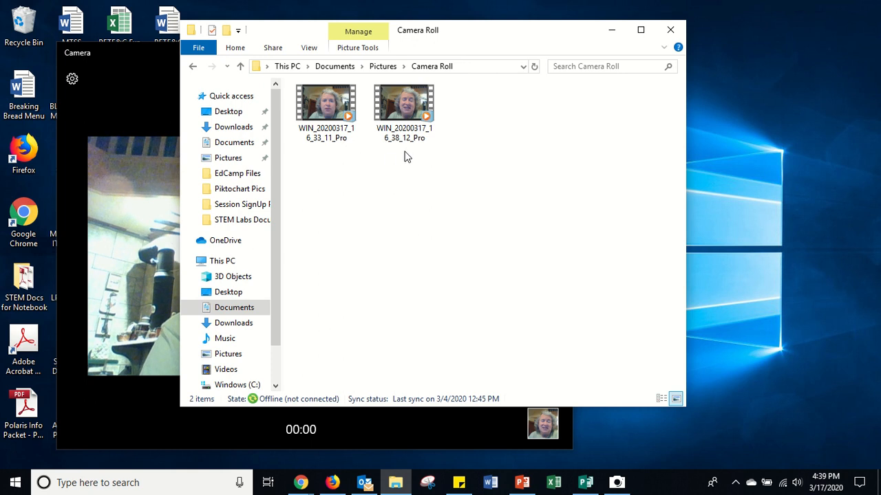
mouse_move(460, 105)
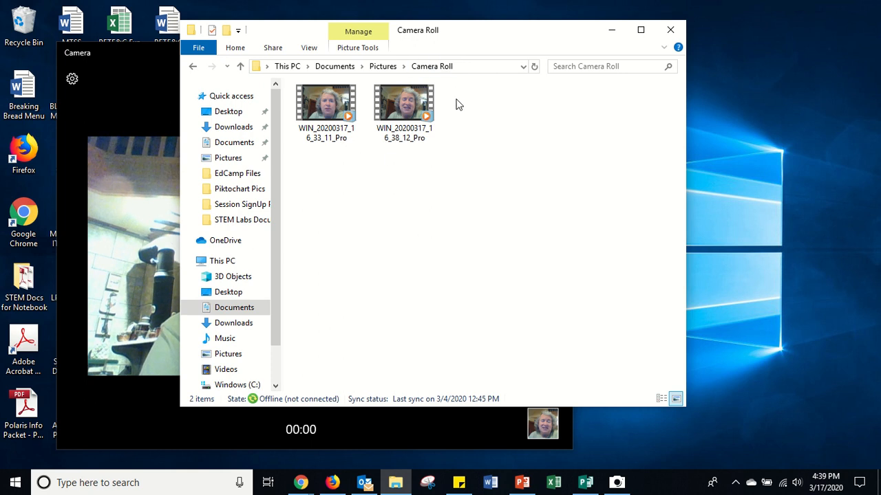
mouse_move(403, 106)
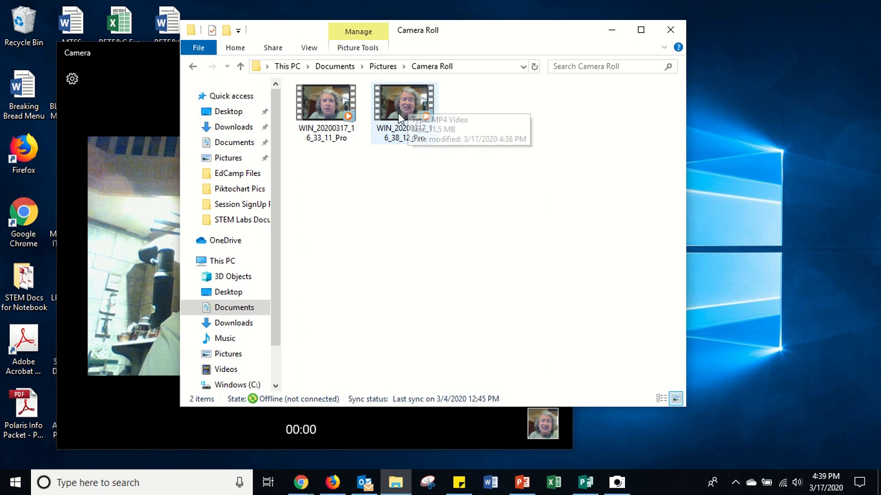
mouse_move(439, 146)
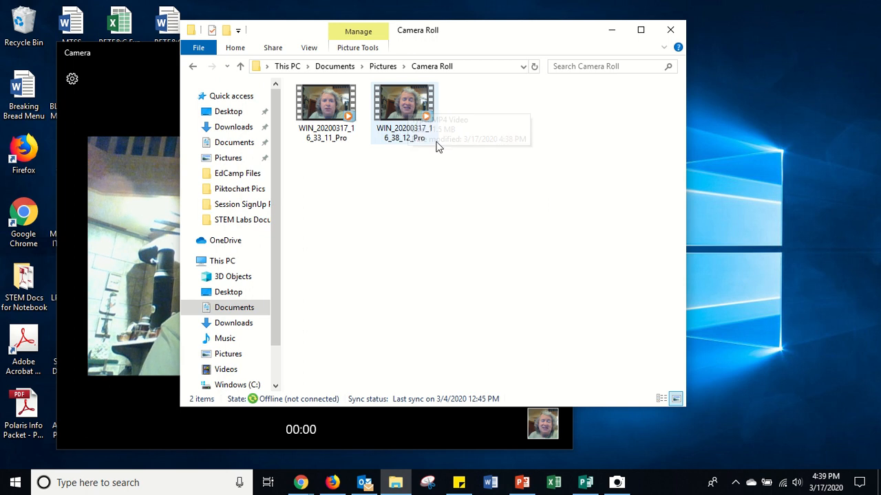
Step: Rename the newer webcam clip to 'Test 1'
click(404, 106)
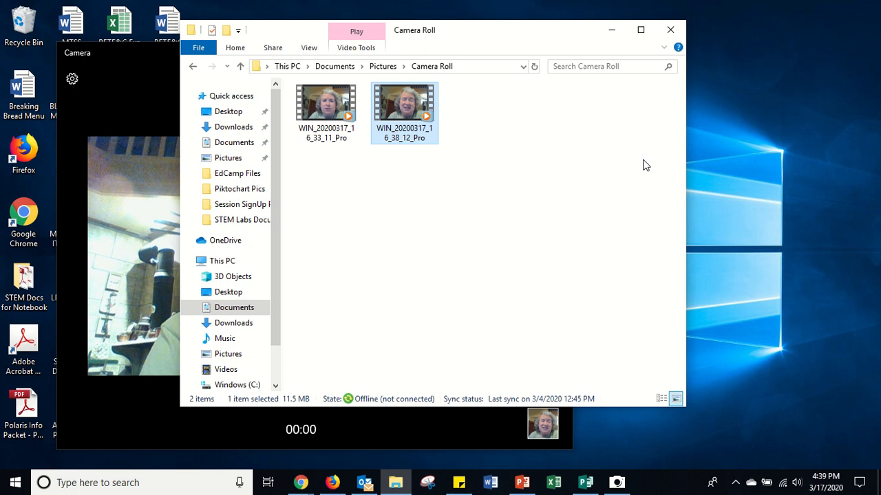
text(Test)
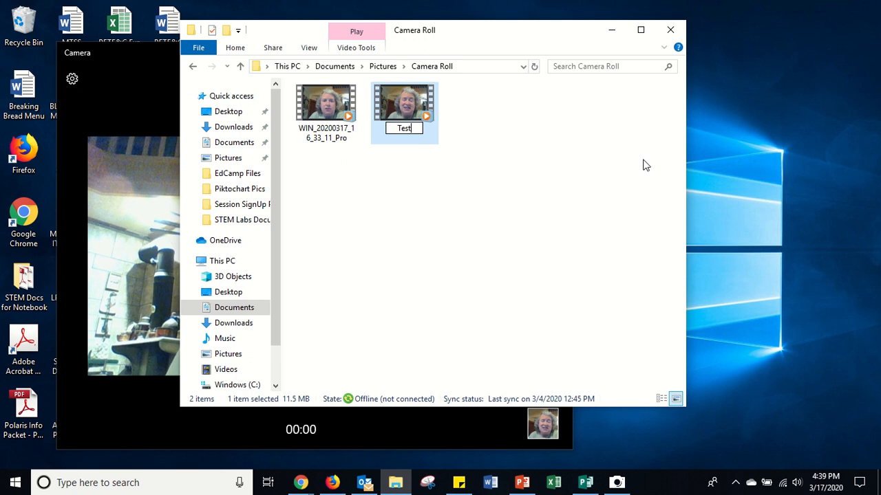
text(1)
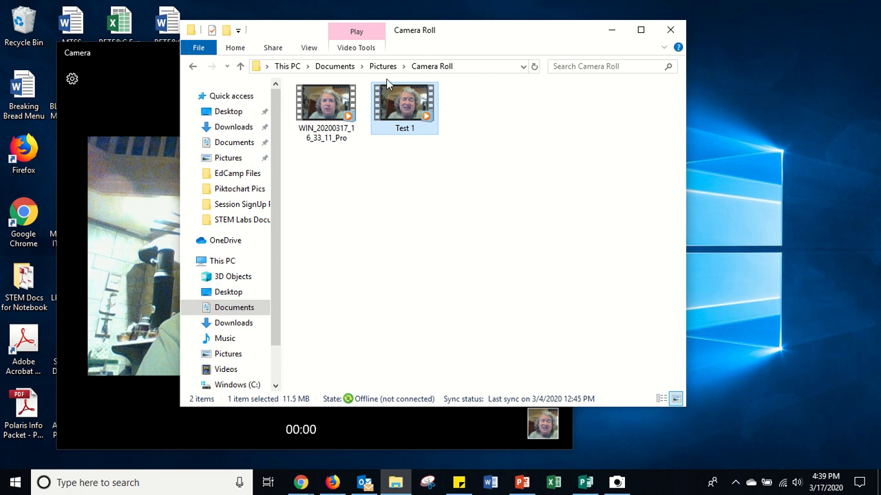
mouse_move(411, 110)
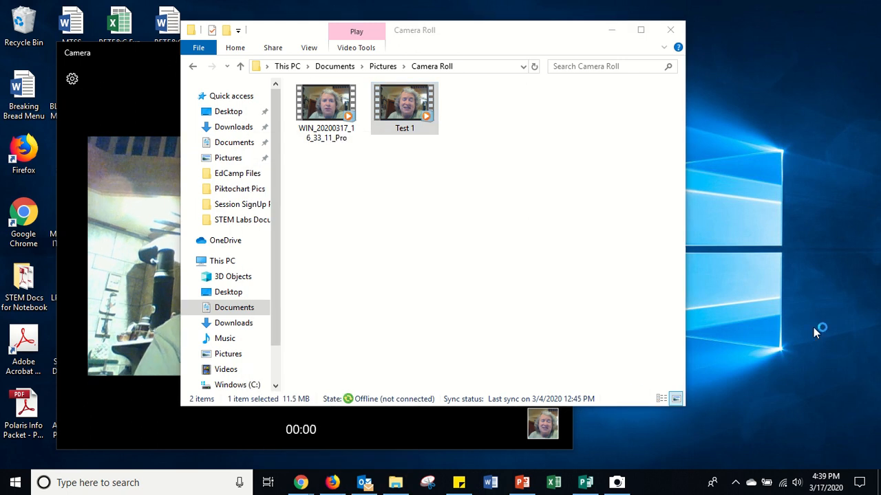
click(331, 482)
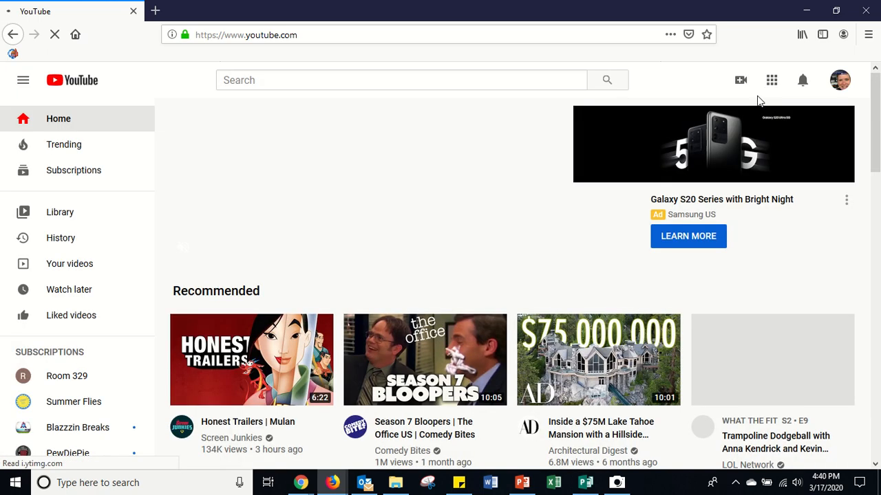
click(740, 80)
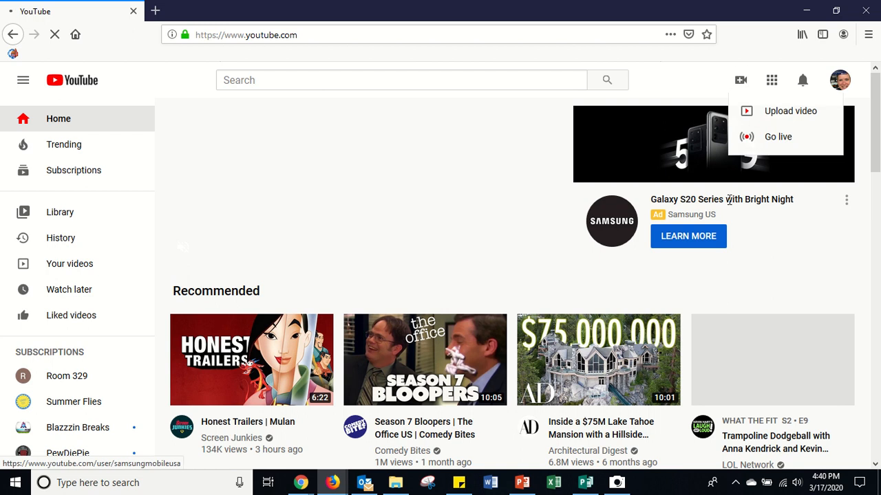
click(789, 116)
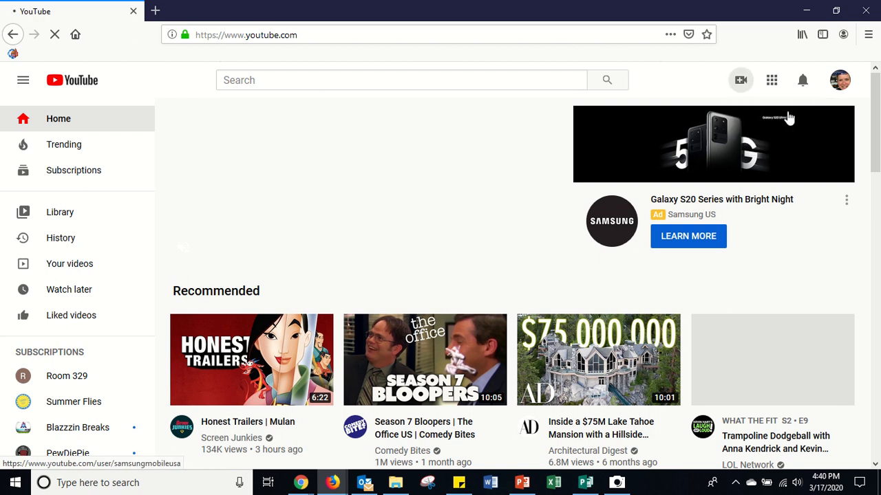
mouse_move(784, 122)
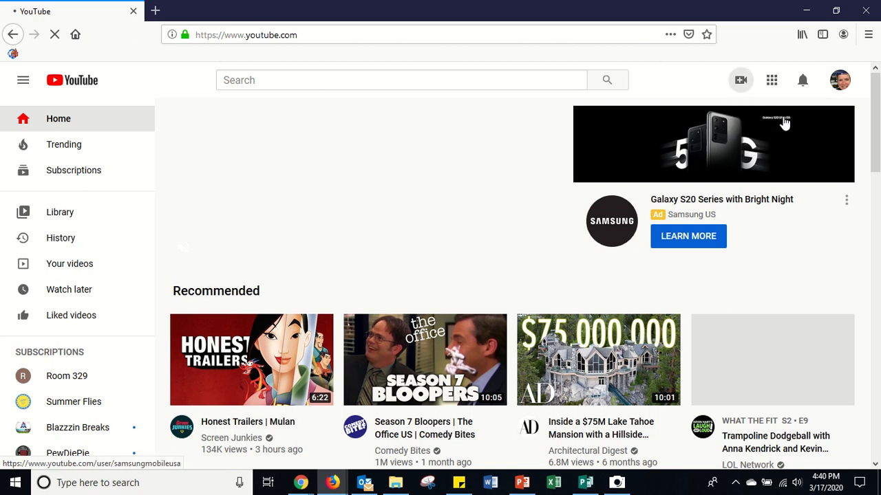
mouse_move(640, 125)
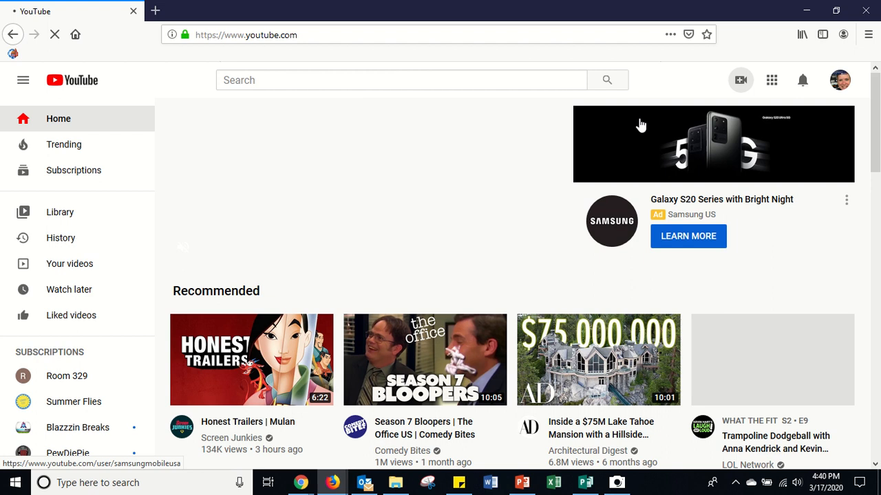
mouse_move(584, 232)
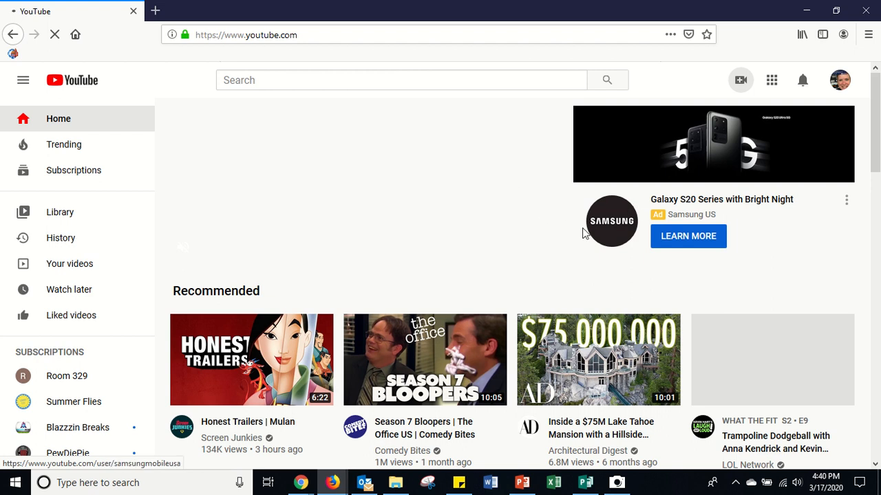
mouse_move(502, 244)
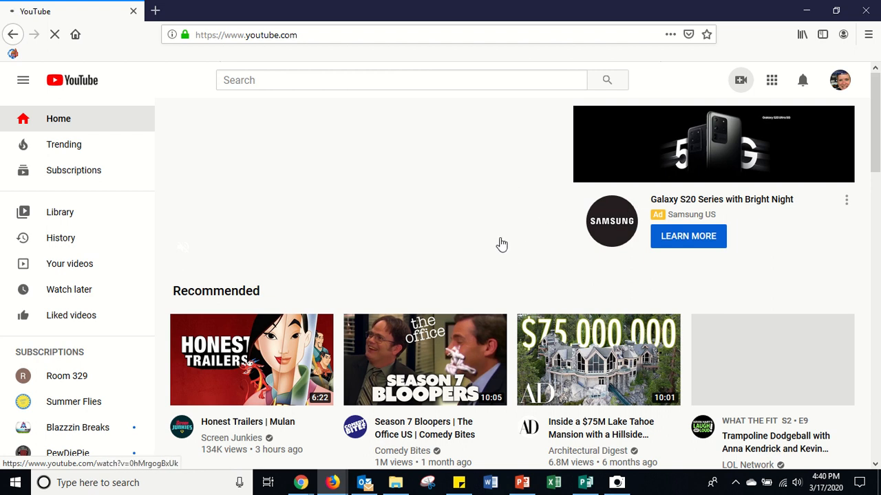